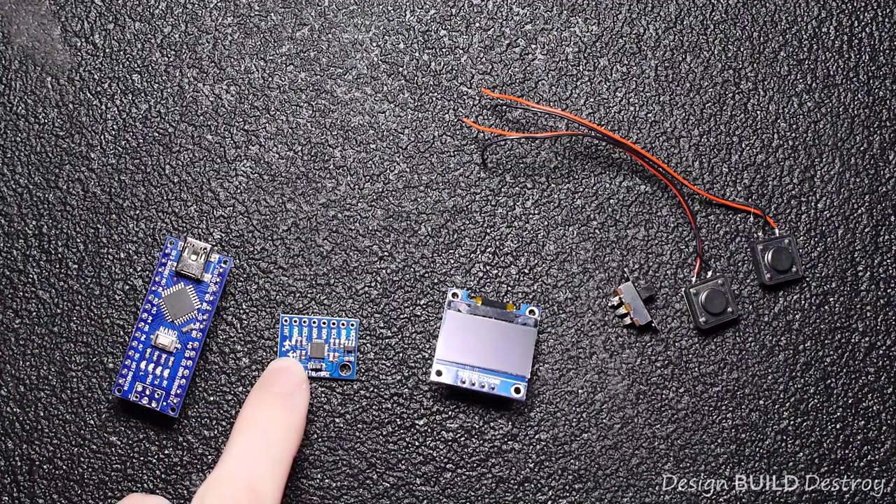
mouse_move(448, 406)
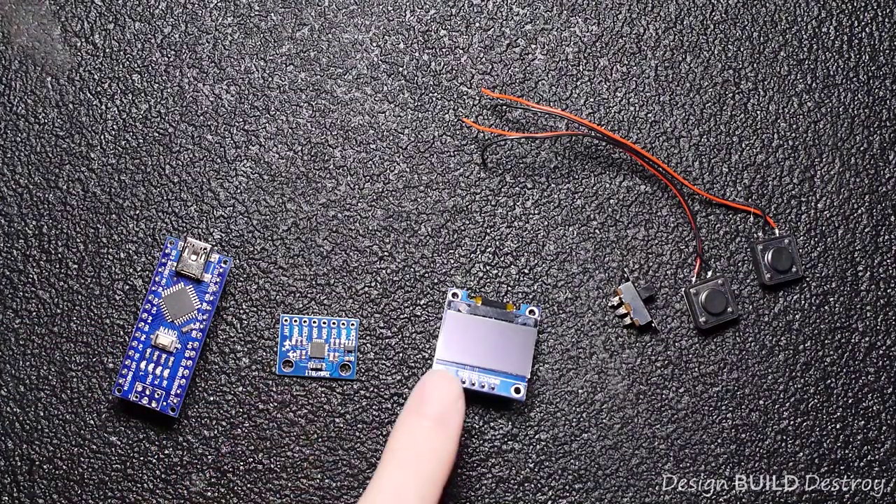